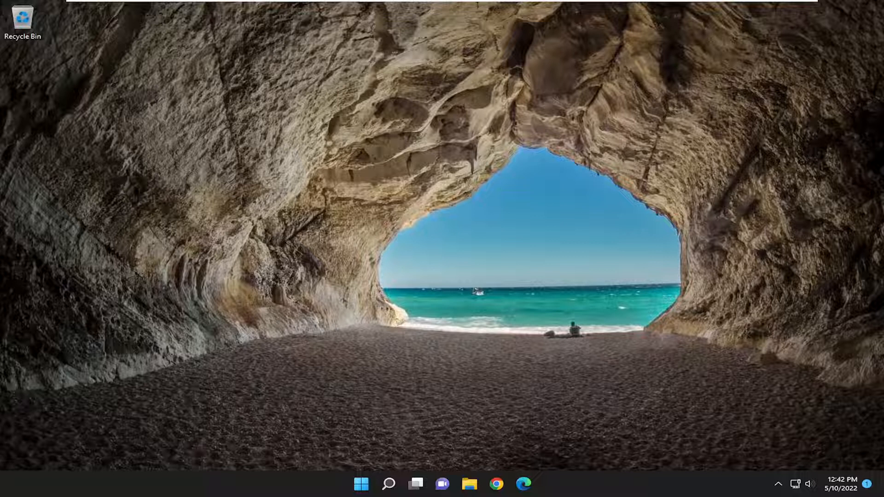
mouse_move(373, 485)
text(create and format)
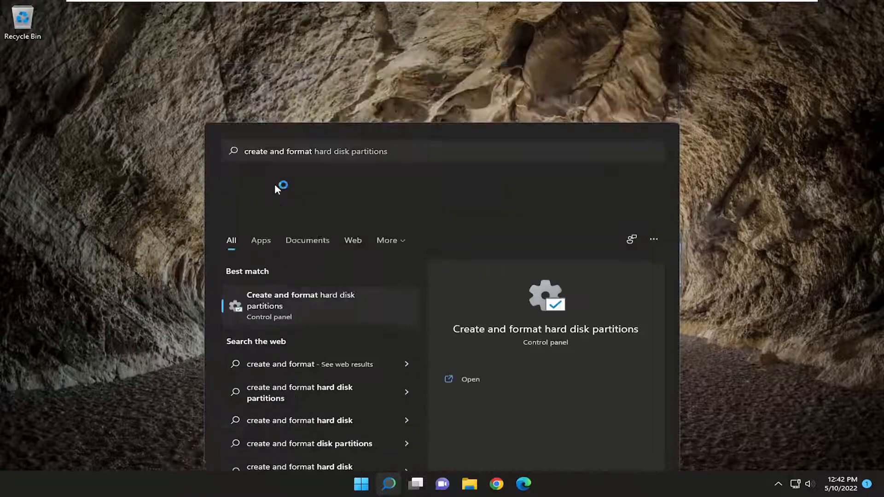
Step: Launch Disk Management from the 'create and format hard disk partitions' search result
click(470, 379)
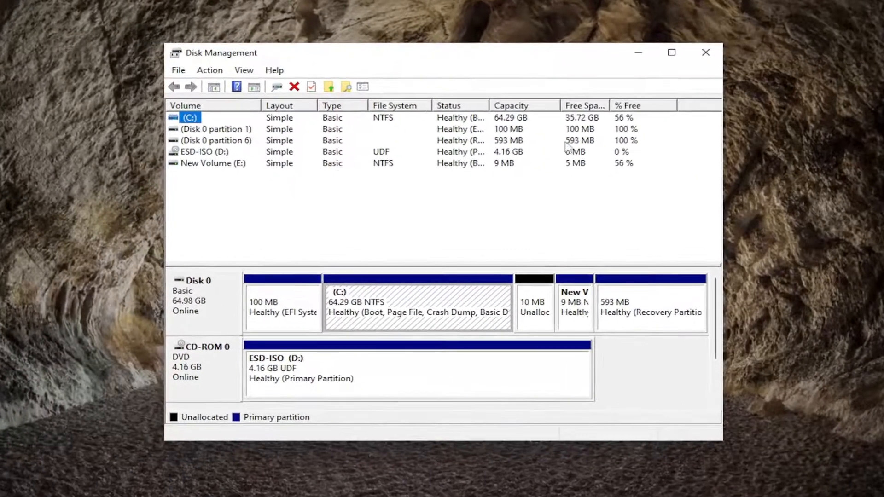
mouse_move(151, 169)
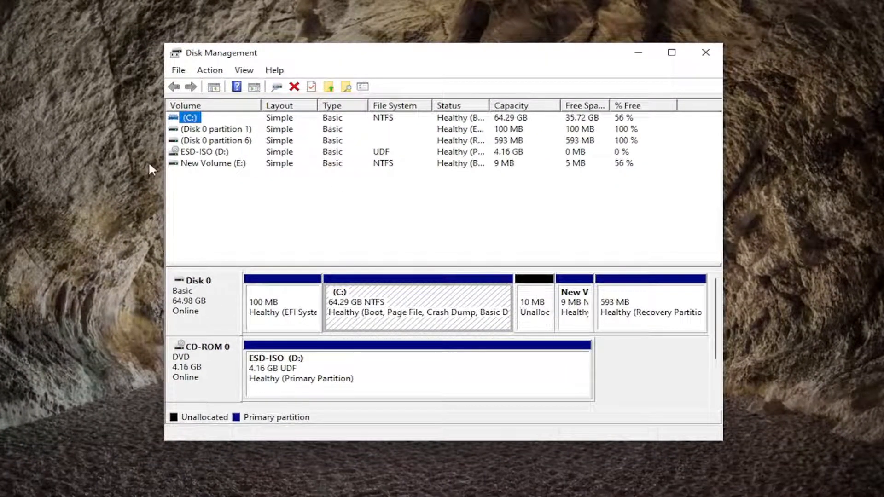
mouse_move(493, 307)
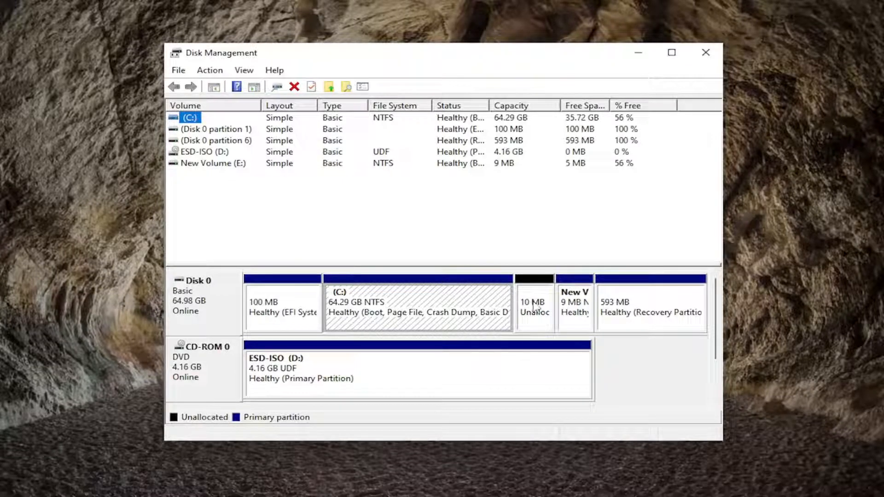
Step: Select the 10 MB unallocated block on Disk 0
click(533, 307)
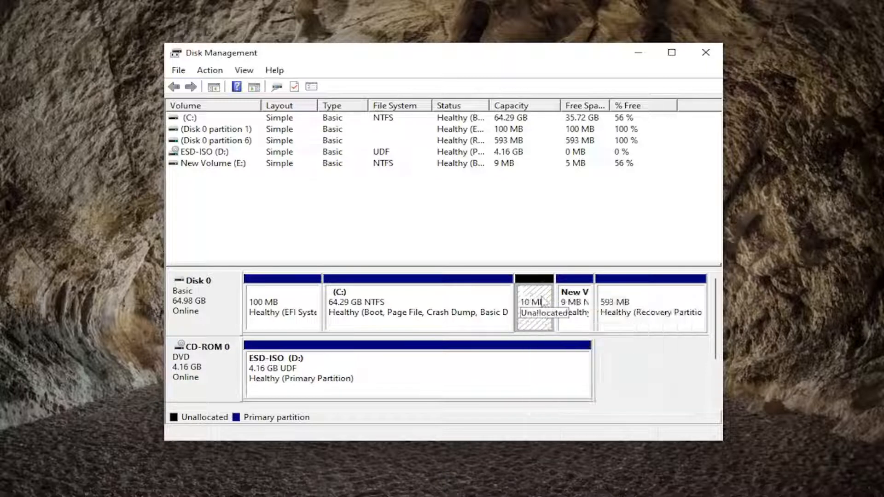
Step: Create a 9 MB NTFS simple volume labelled New Volume with drive letter F via the wizard
right_click(535, 304)
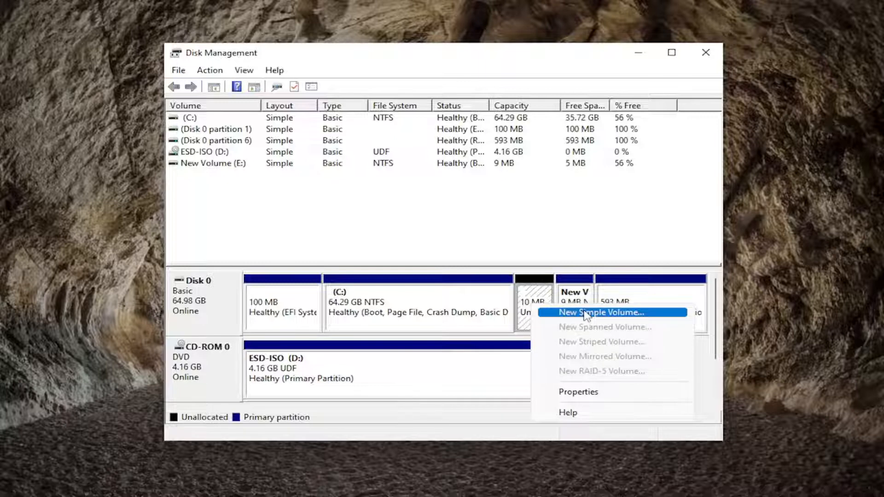
click(601, 313)
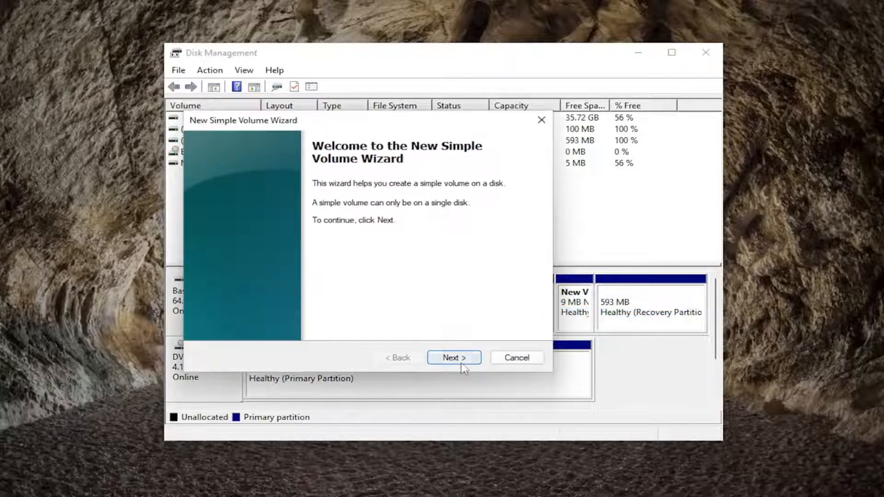
click(453, 357)
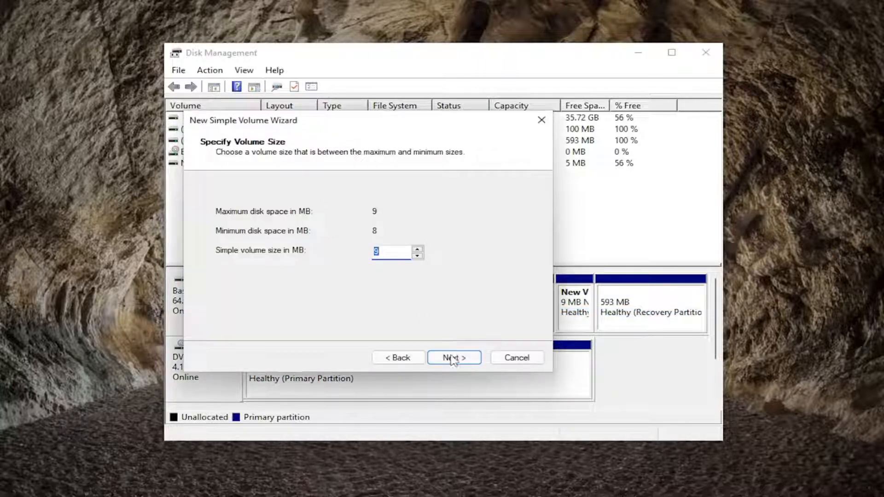
click(454, 357)
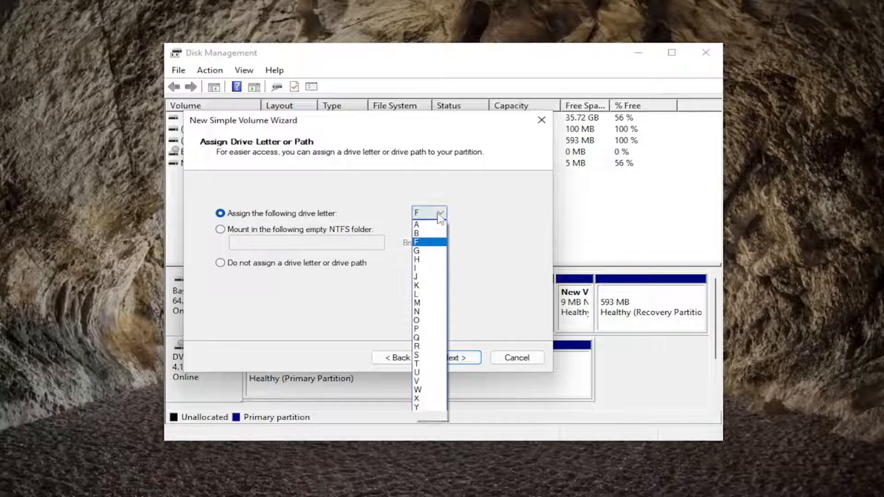
click(416, 242)
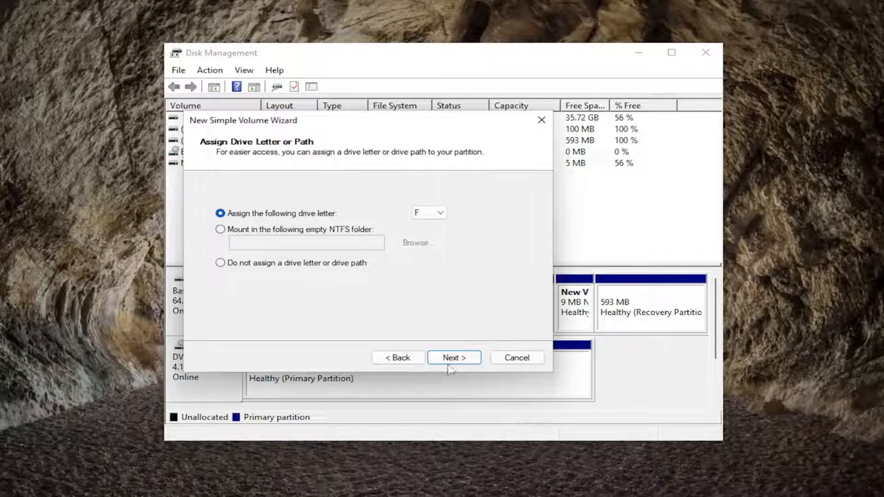
click(454, 357)
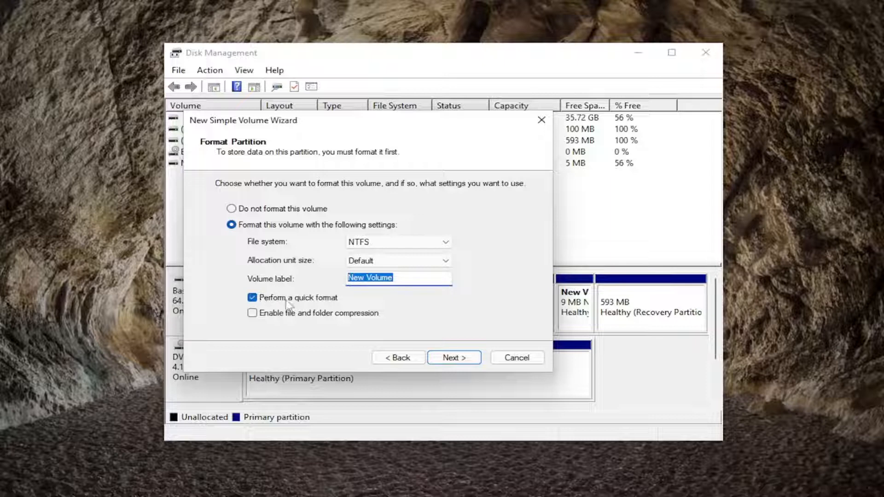
click(454, 357)
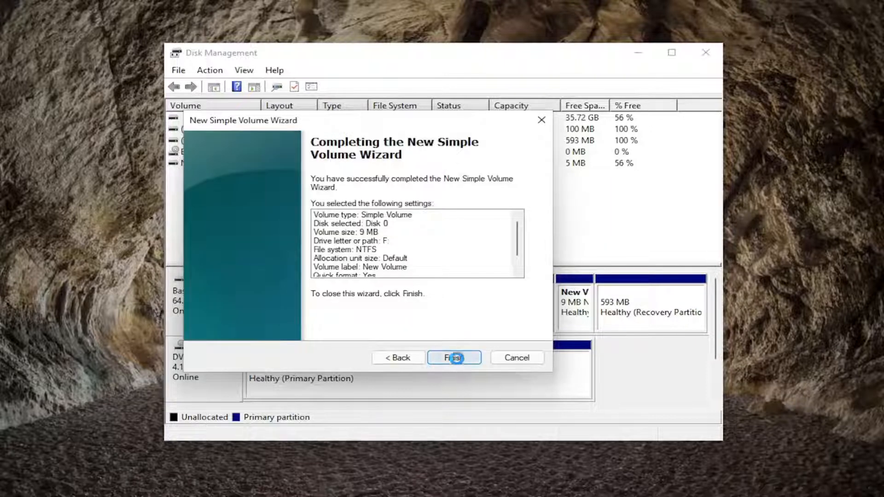
click(454, 357)
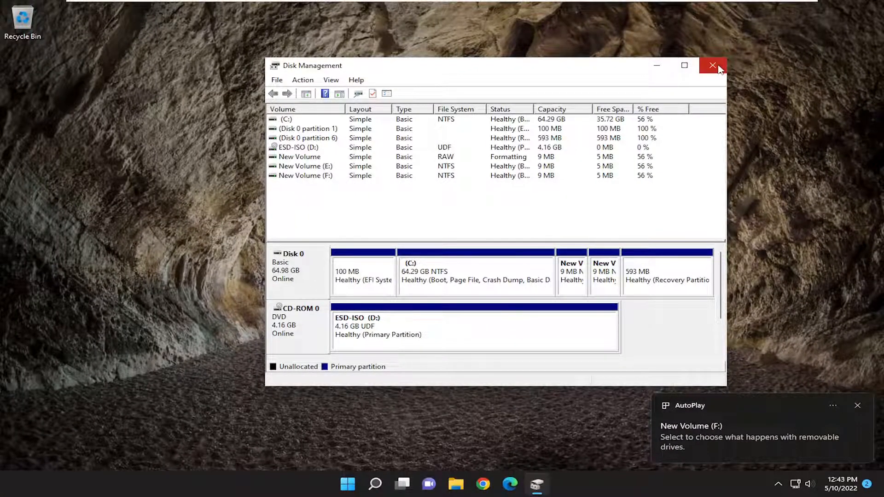
Step: Close Disk Management and dismiss the AutoPlay notice for New Volume (F:)
click(712, 65)
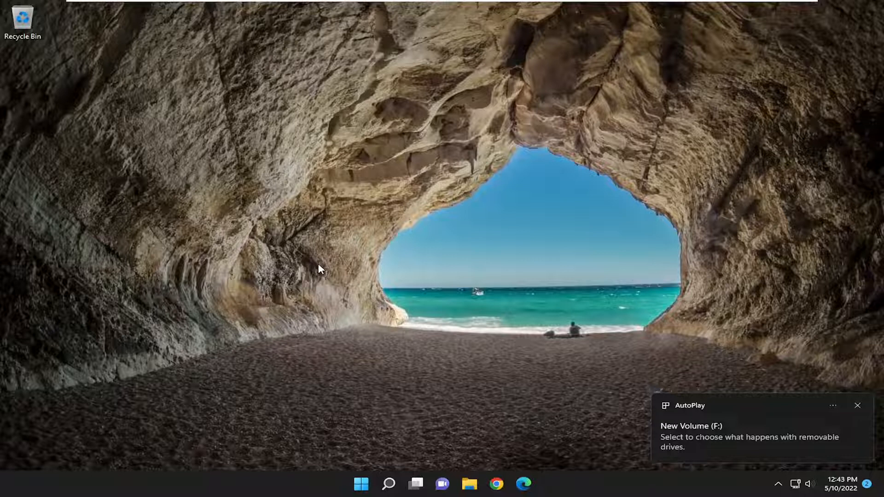
click(858, 405)
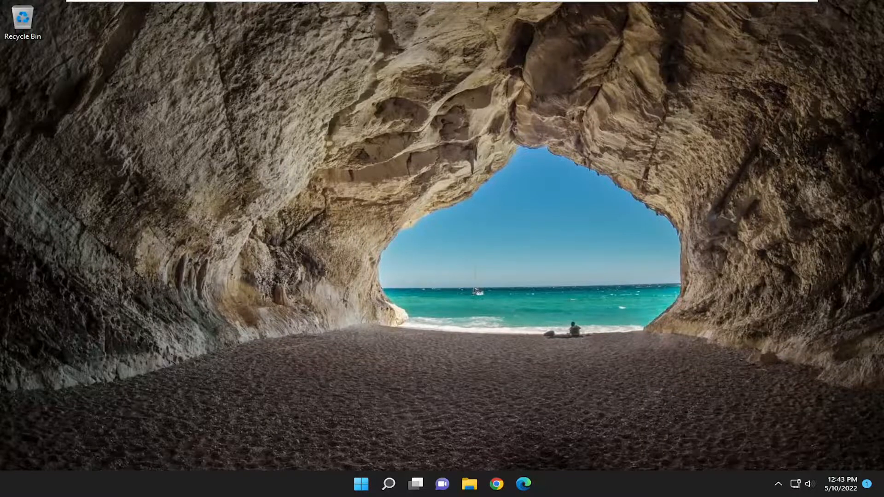